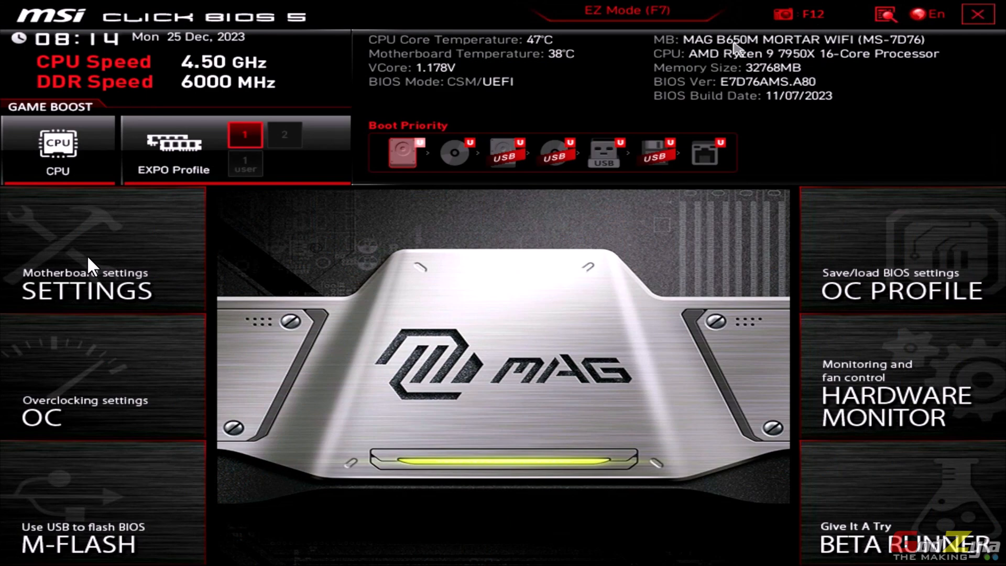
{"action": "mouse_move", "coordinate": [819, 58]}
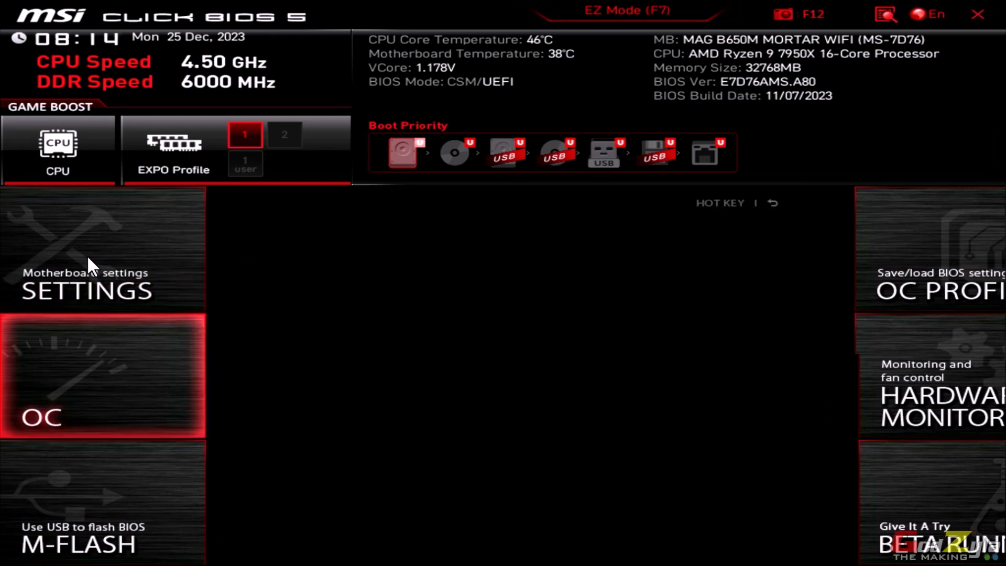
Browse the BIOS AMD Overclocking options, PBO current limits and Curve Optimizer settings.
{"action": "left_click", "coordinate": [103, 377]}
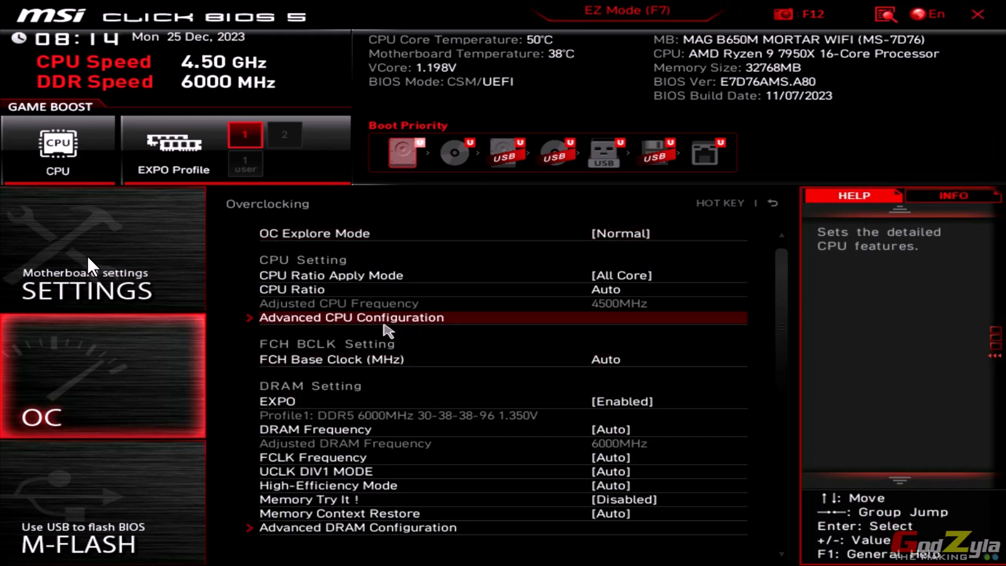
{"action": "left_click", "coordinate": [352, 318]}
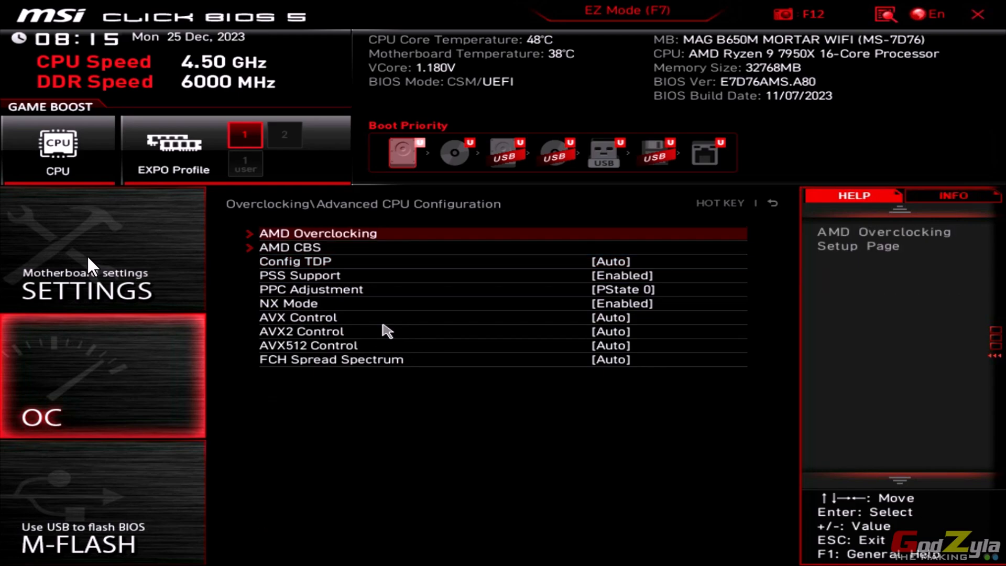
{"action": "left_click", "coordinate": [317, 232]}
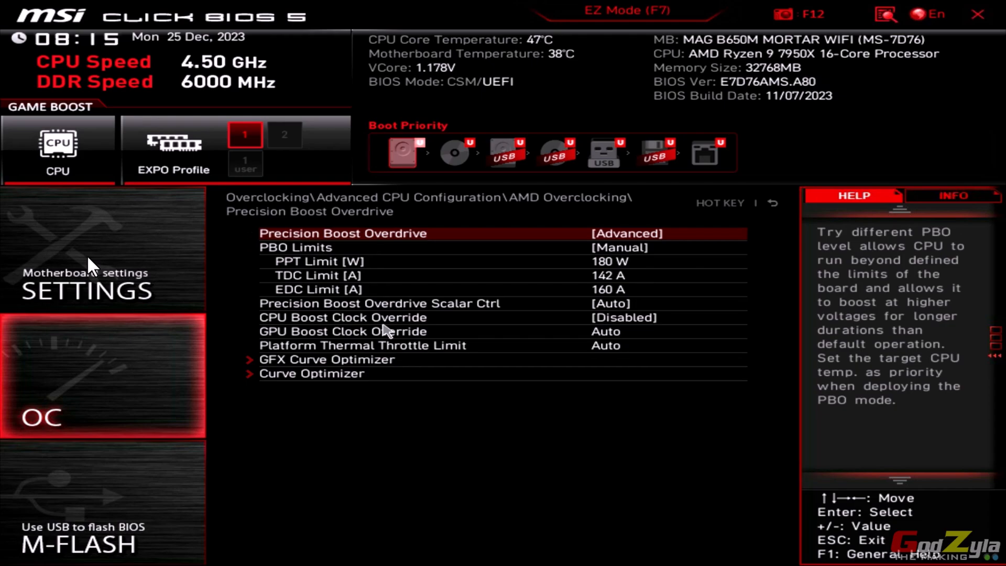
{"action": "key", "text": "Down"}
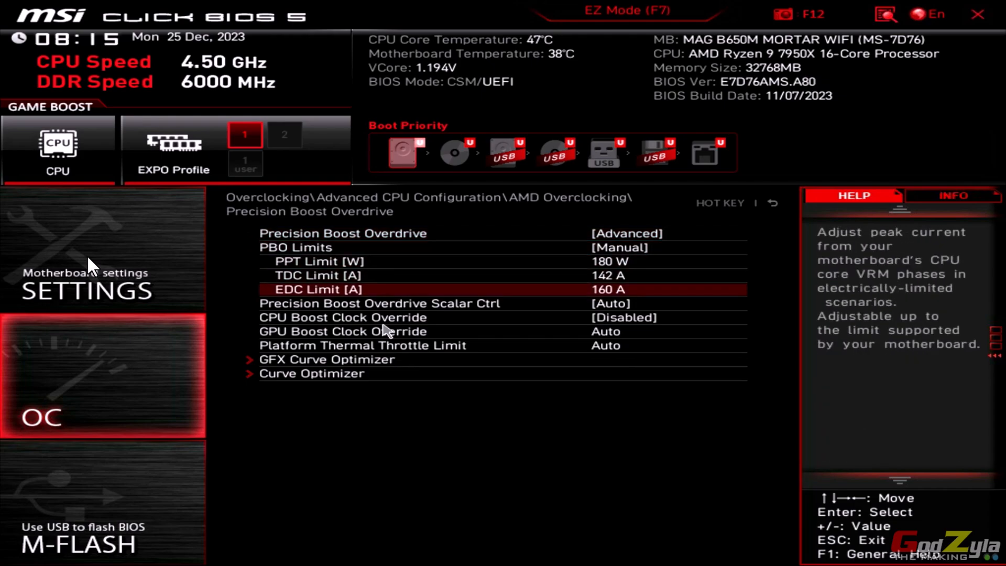
{"action": "left_click", "coordinate": [312, 373]}
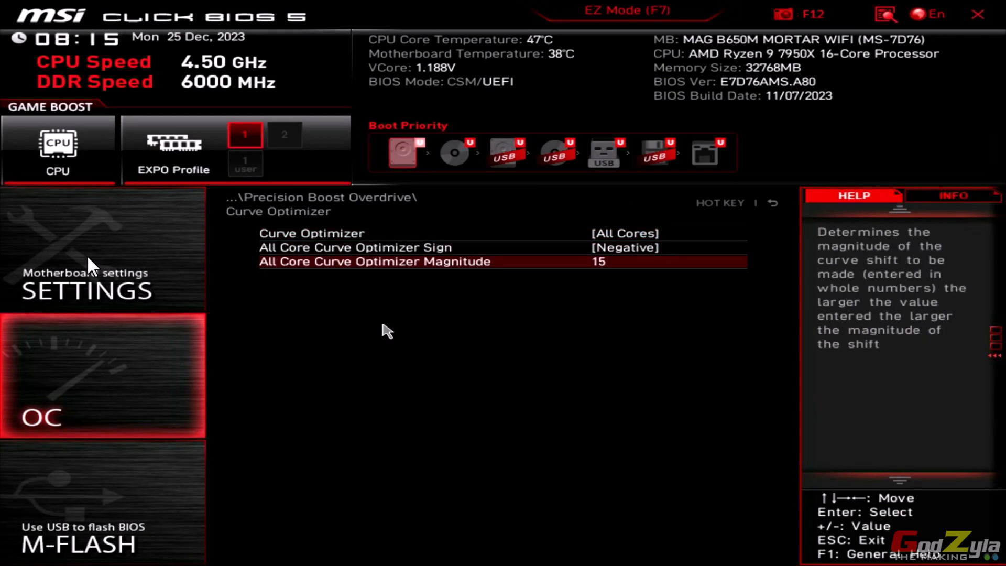
{"action": "key", "text": "Up"}
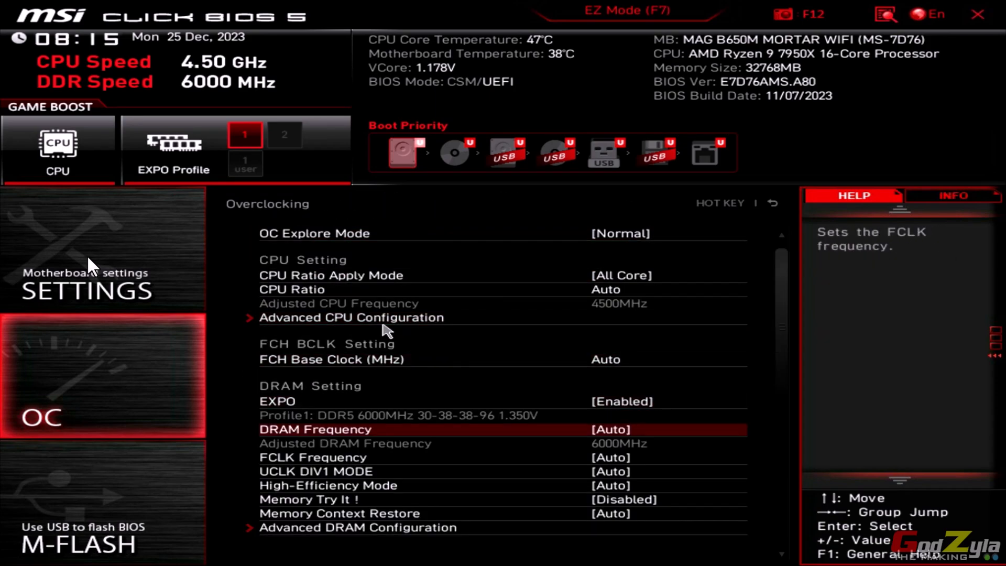
Open the Hardware Monitor page showing temperatures, fan speeds and the CPU fan curve.
{"action": "scroll", "scroll_direction": "down", "scroll_amount": 3}
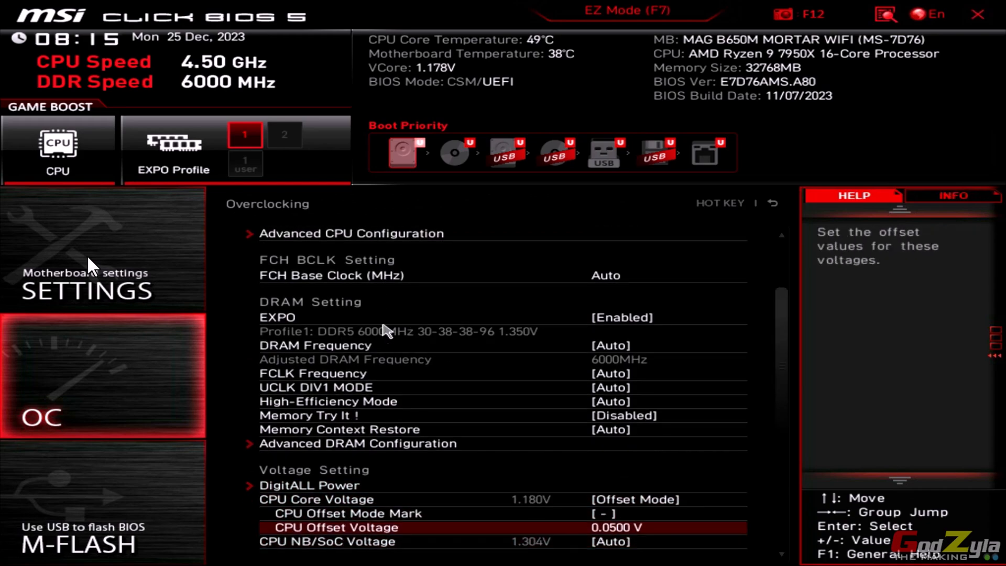
{"action": "scroll", "scroll_direction": "down", "scroll_amount": 3}
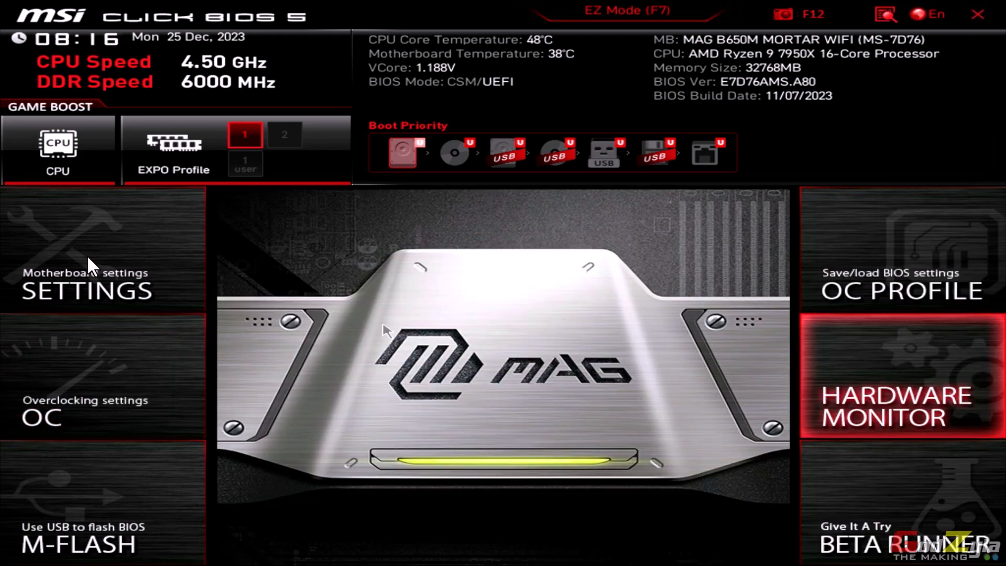
{"action": "left_click", "coordinate": [899, 405]}
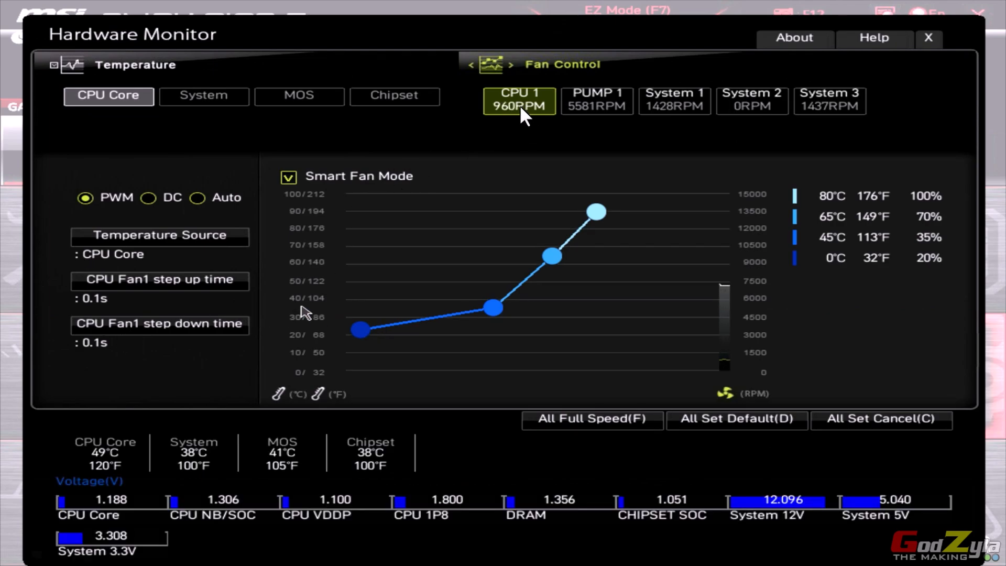
{"action": "mouse_move", "coordinate": [584, 126]}
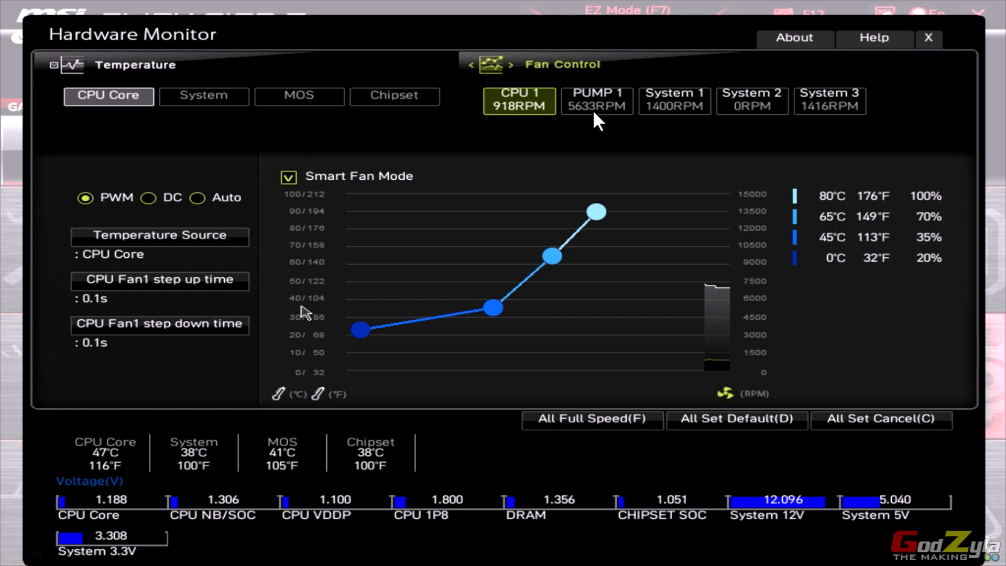
{"action": "mouse_move", "coordinate": [655, 122]}
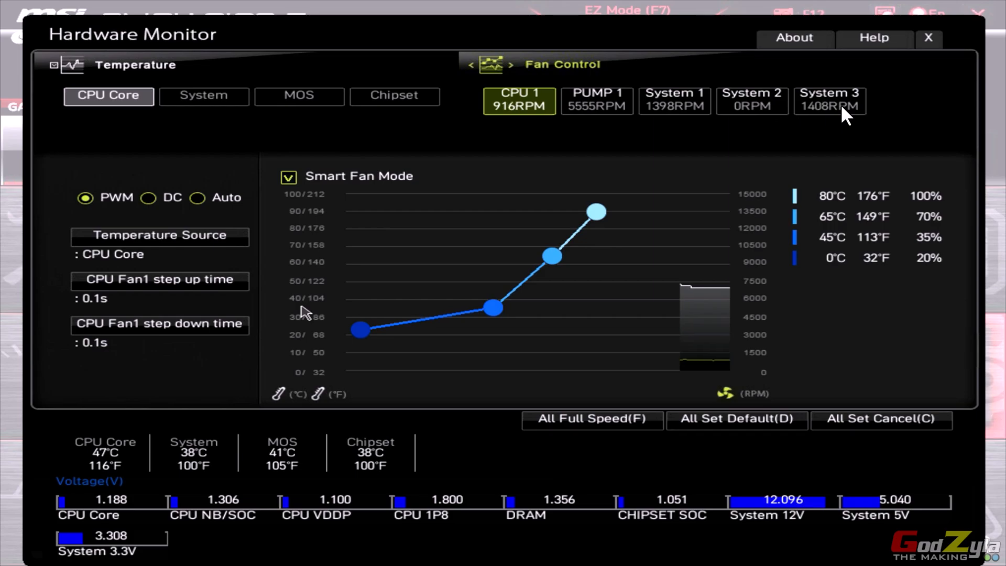
{"action": "left_click", "coordinate": [929, 38]}
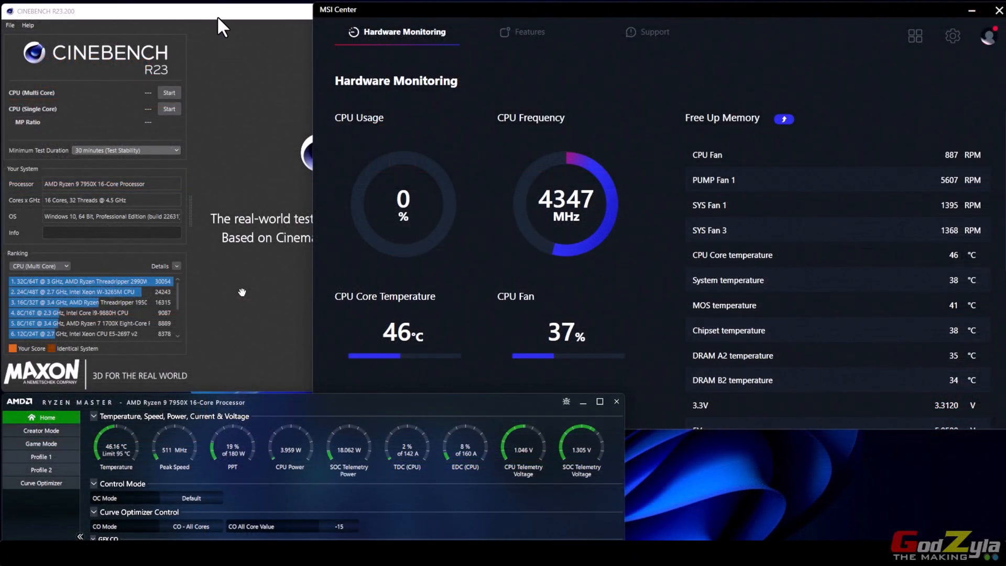
{"action": "mouse_move", "coordinate": [123, 64]}
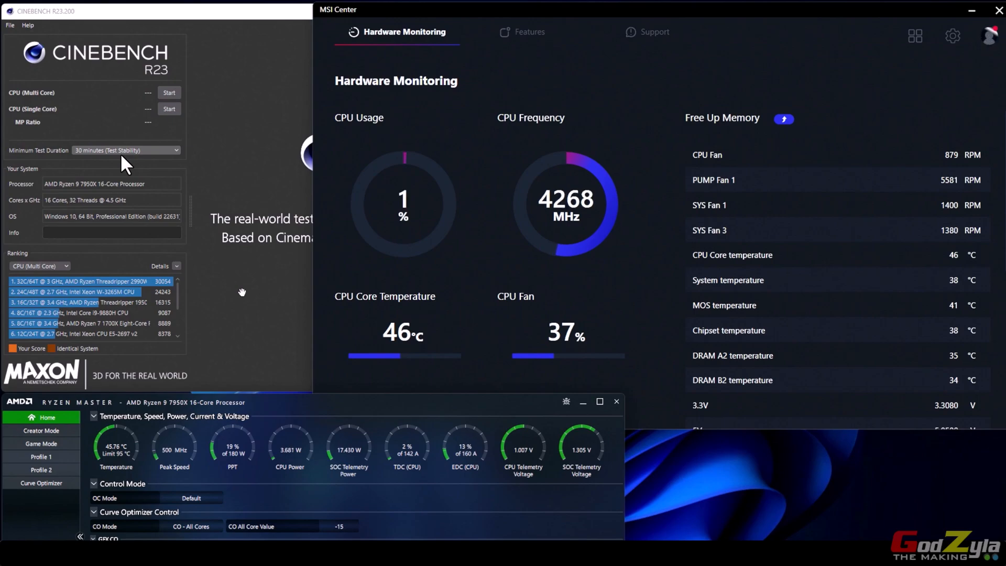
{"action": "mouse_move", "coordinate": [288, 176]}
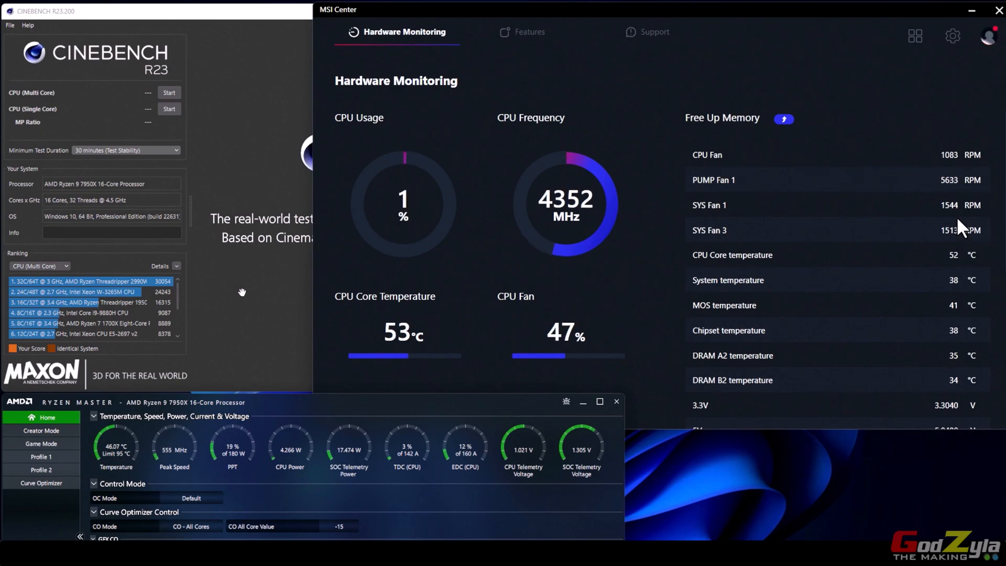
{"action": "mouse_move", "coordinate": [723, 169]}
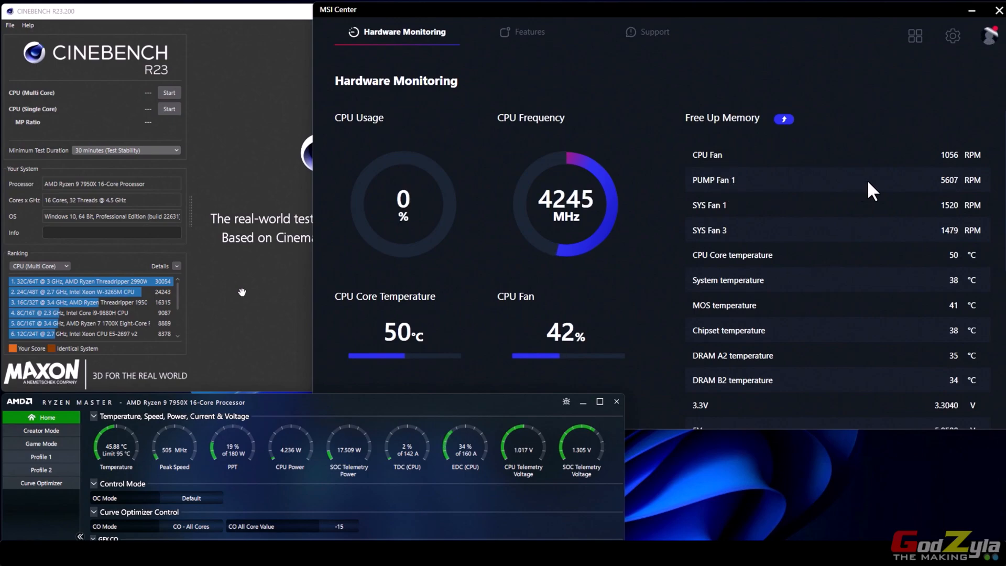
{"action": "mouse_move", "coordinate": [952, 194]}
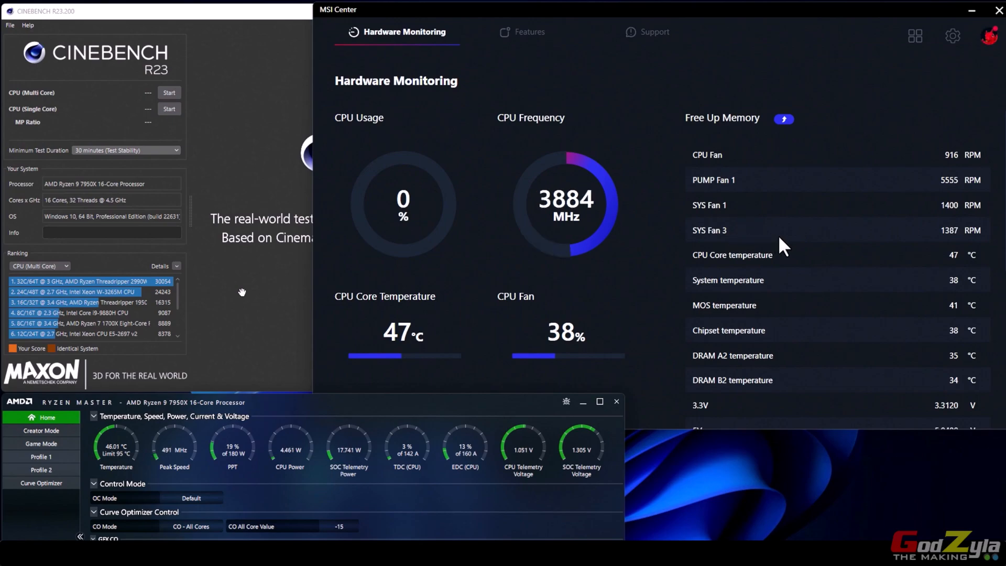
{"action": "mouse_move", "coordinate": [909, 268]}
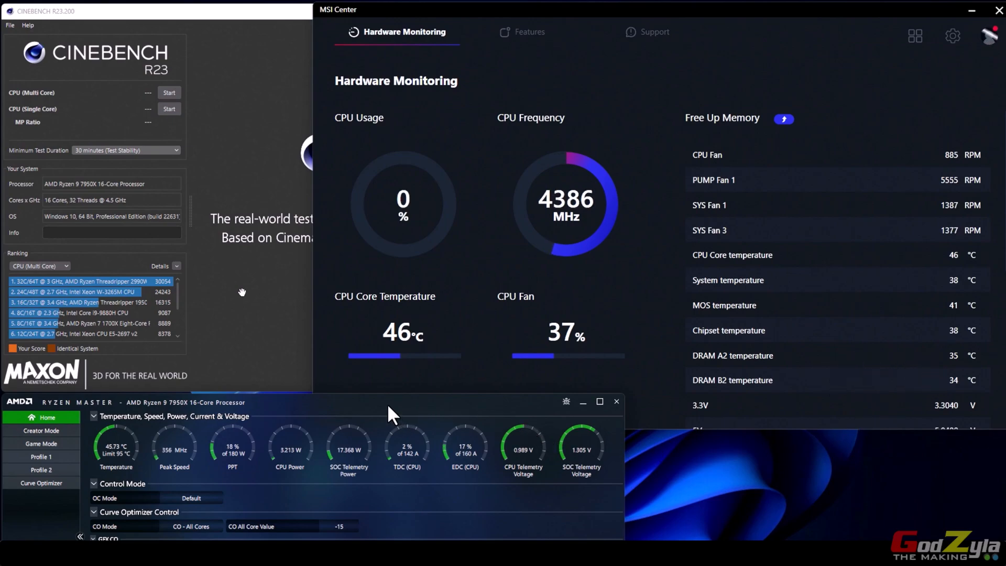
{"action": "mouse_move", "coordinate": [352, 443]}
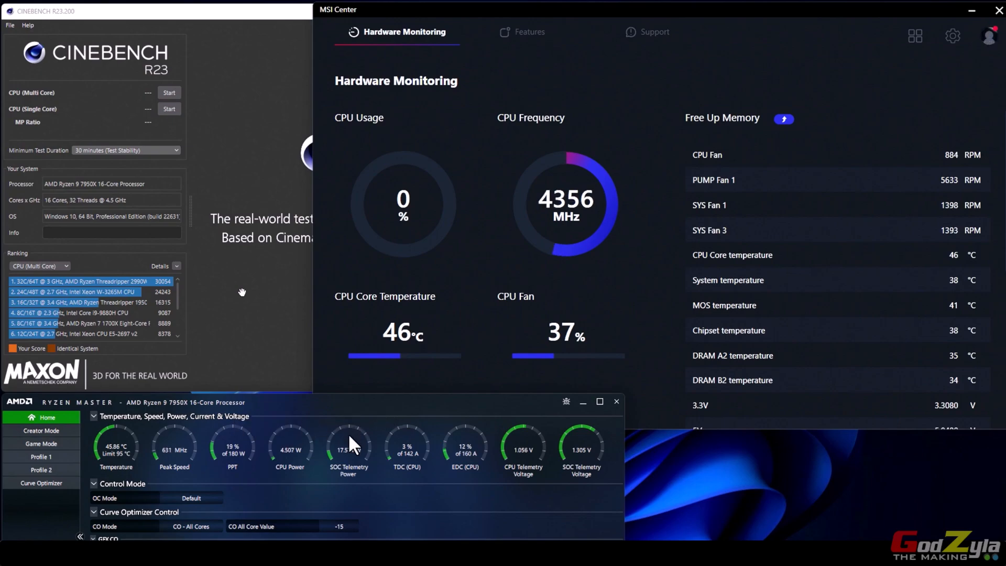
{"action": "mouse_move", "coordinate": [276, 462]}
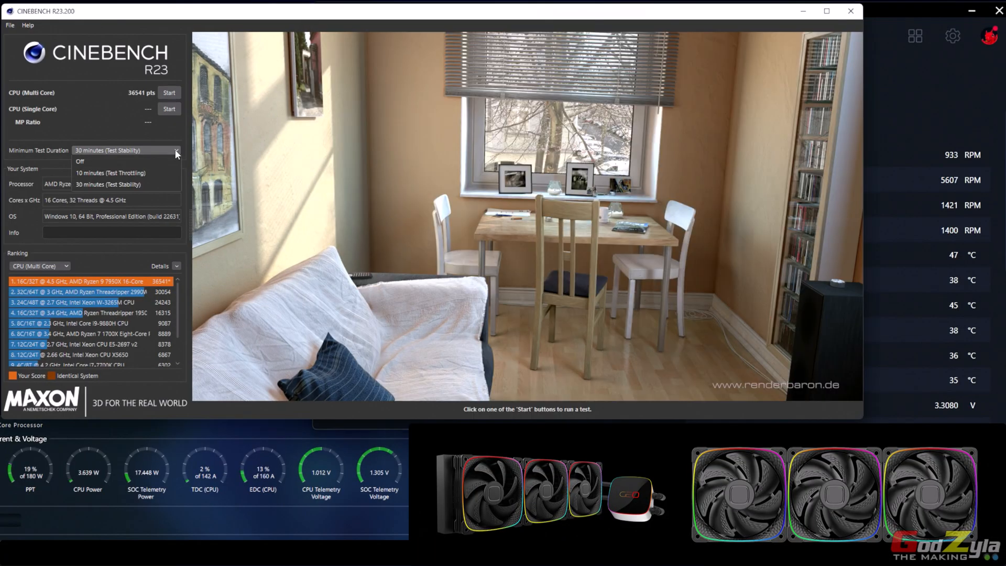
Set a 10-minute minimum test duration and launch the CPU Multi Core benchmark twice.
{"action": "left_click", "coordinate": [110, 172]}
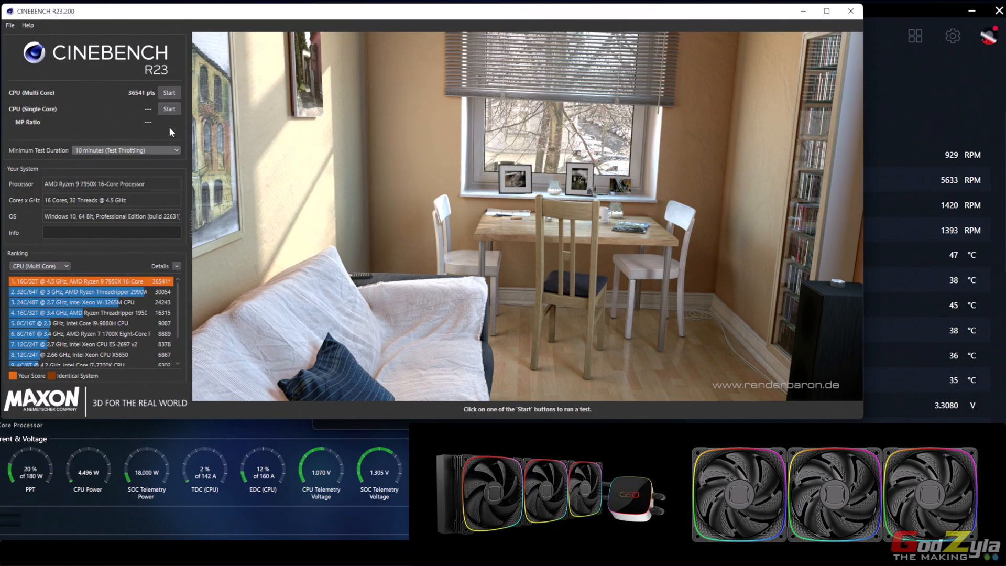
{"action": "left_click", "coordinate": [168, 92]}
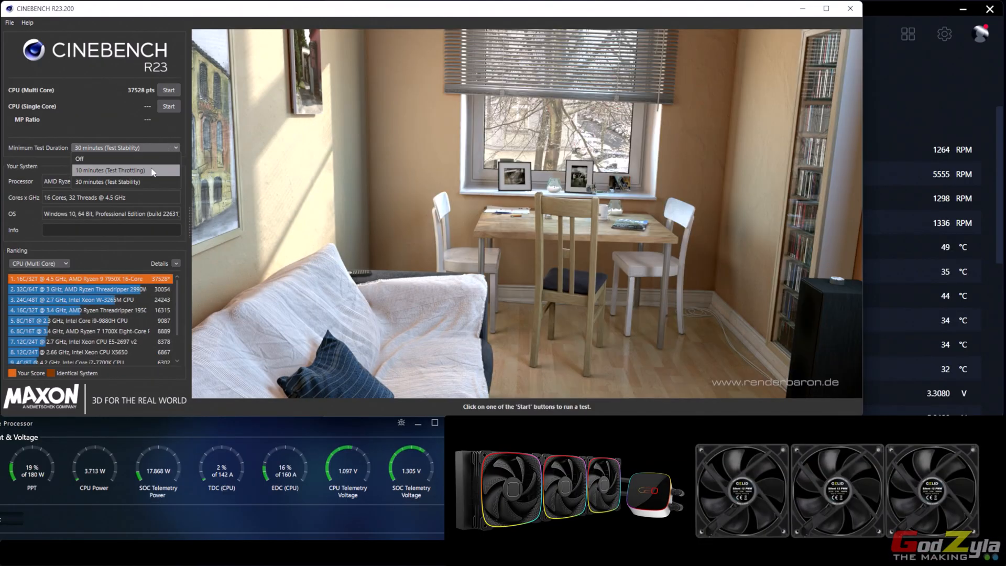
{"action": "left_click", "coordinate": [109, 170]}
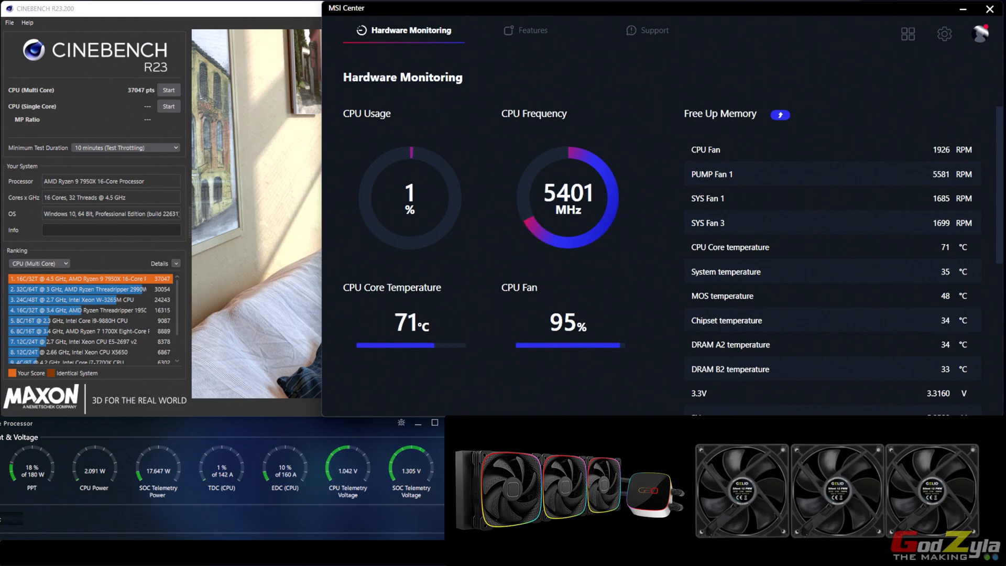
{"action": "left_click", "coordinate": [168, 91]}
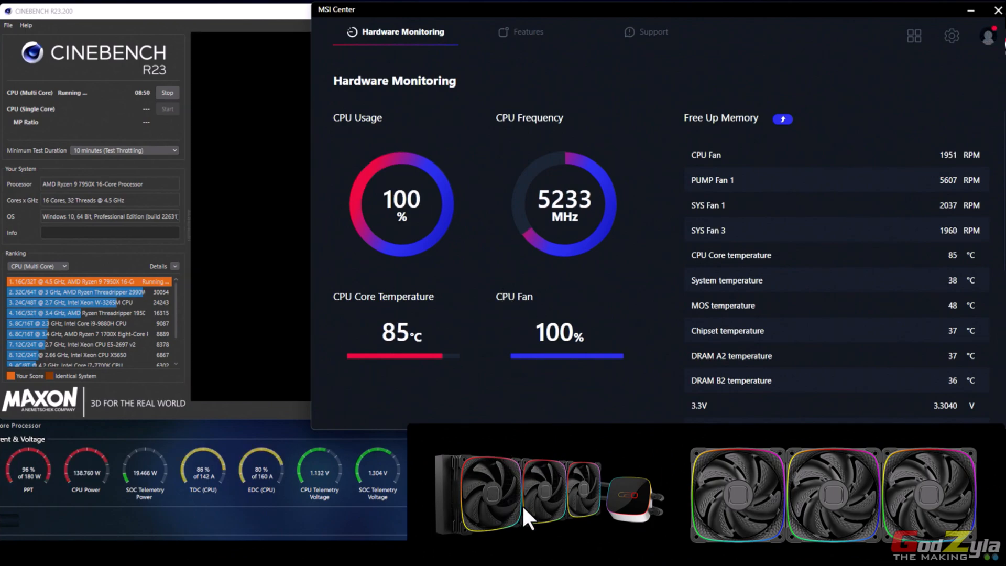
{"action": "mouse_move", "coordinate": [581, 520]}
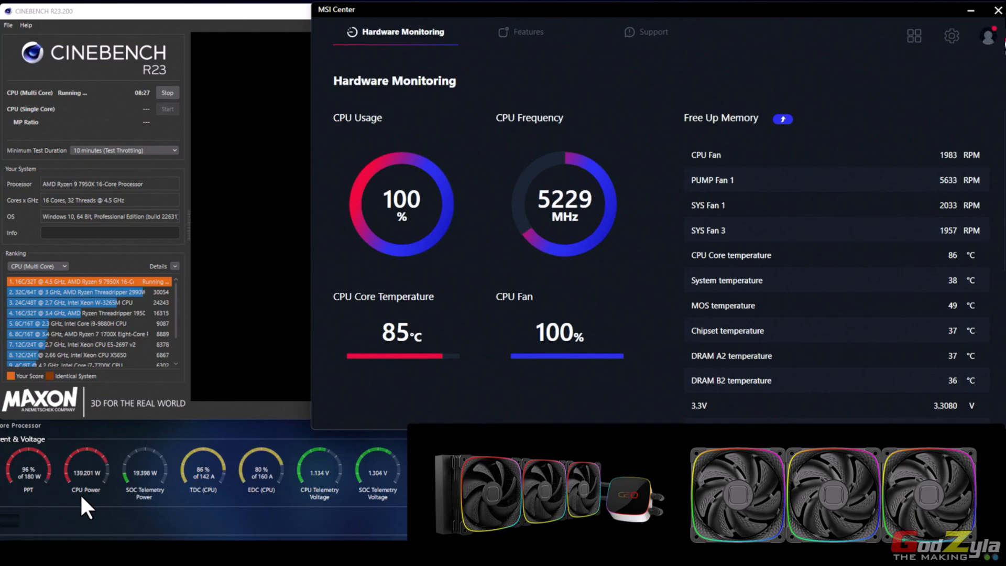
{"action": "mouse_move", "coordinate": [35, 507]}
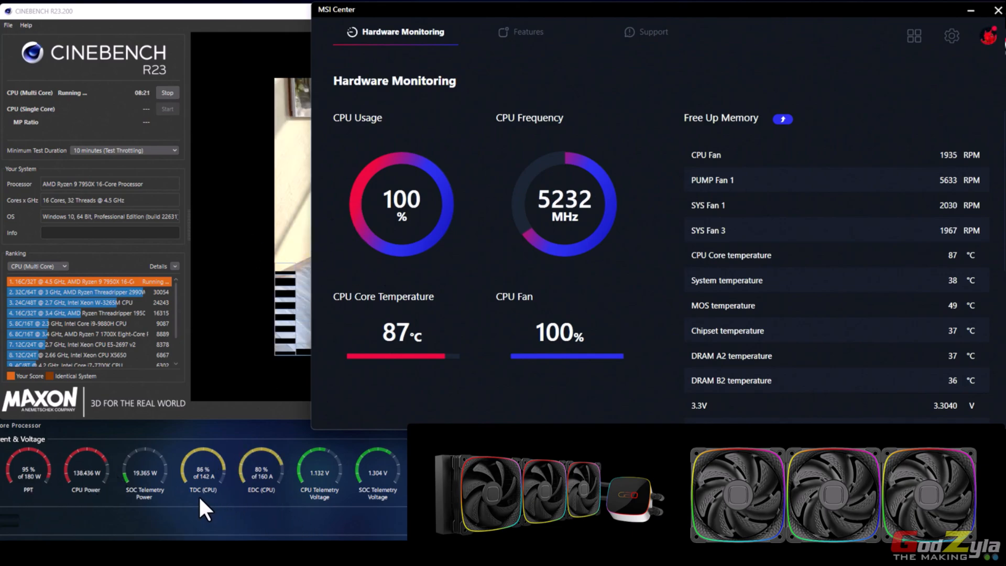
{"action": "mouse_move", "coordinate": [247, 514]}
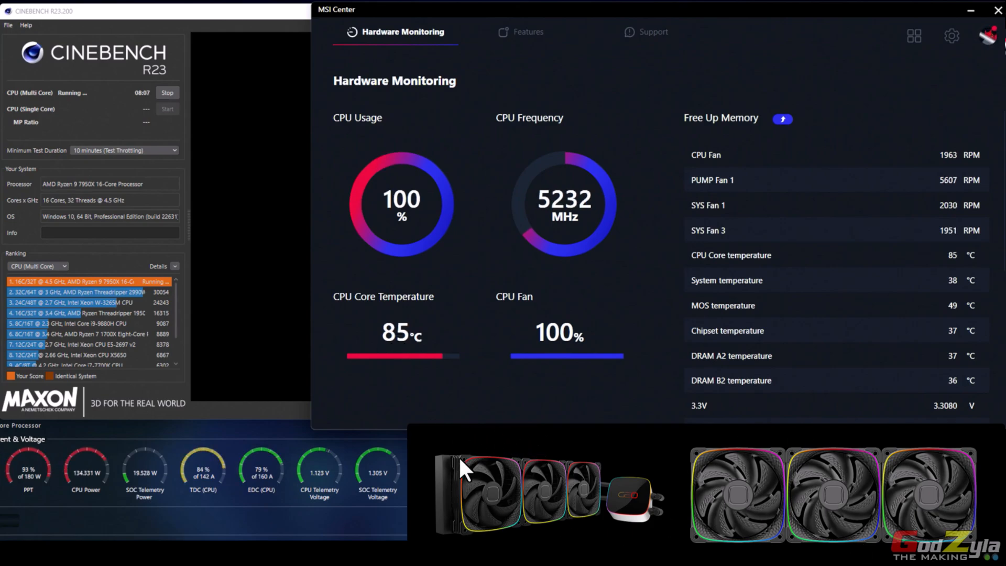
{"action": "mouse_move", "coordinate": [770, 440]}
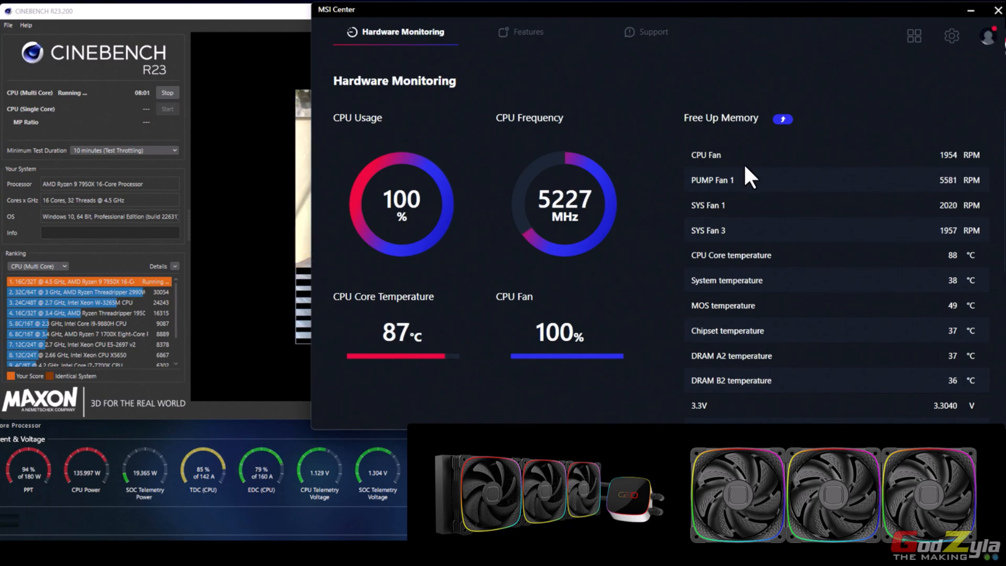
{"action": "mouse_move", "coordinate": [956, 177]}
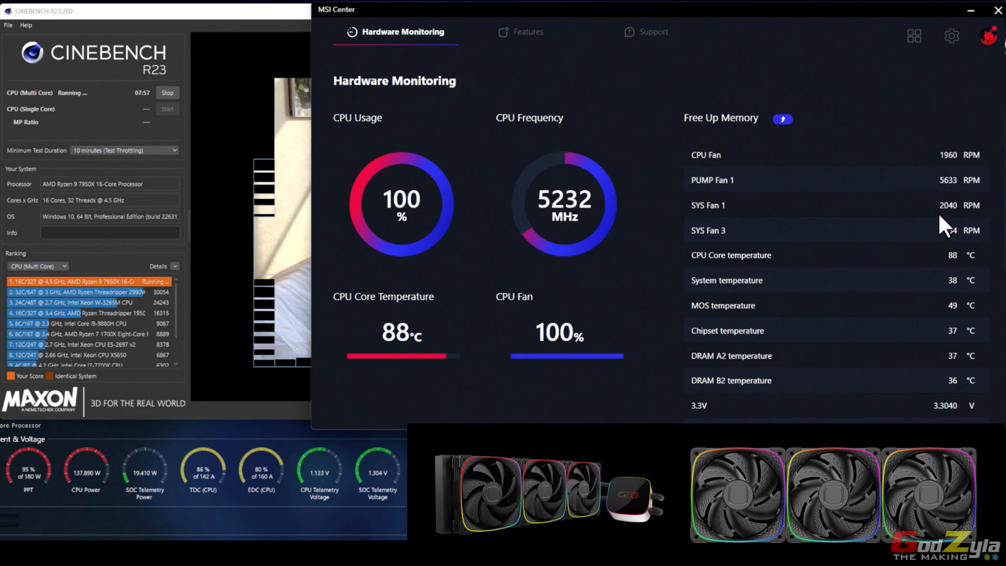
{"action": "mouse_move", "coordinate": [780, 243]}
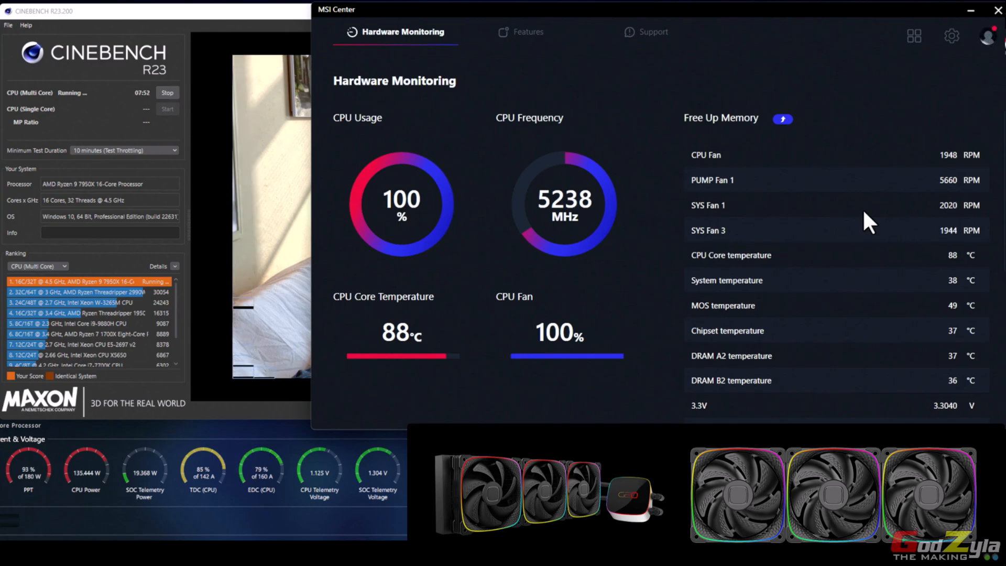
{"action": "mouse_move", "coordinate": [849, 194]}
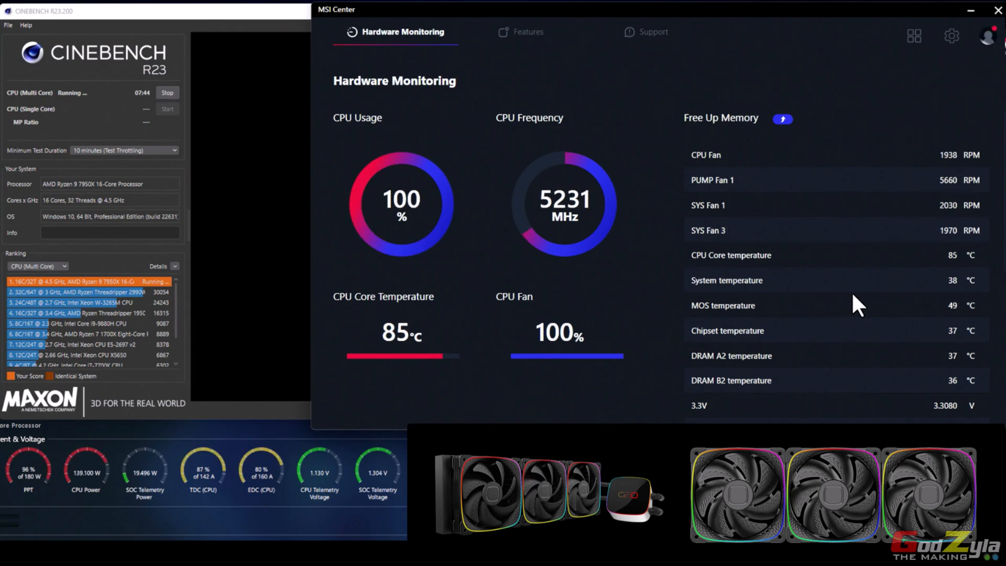
{"action": "mouse_move", "coordinate": [956, 392]}
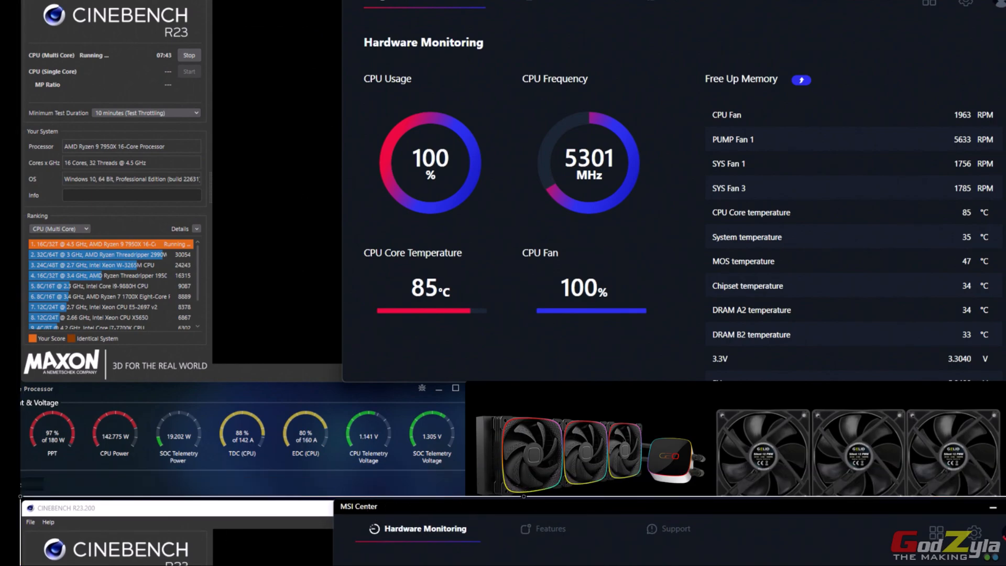
{"action": "mouse_move", "coordinate": [350, 138]}
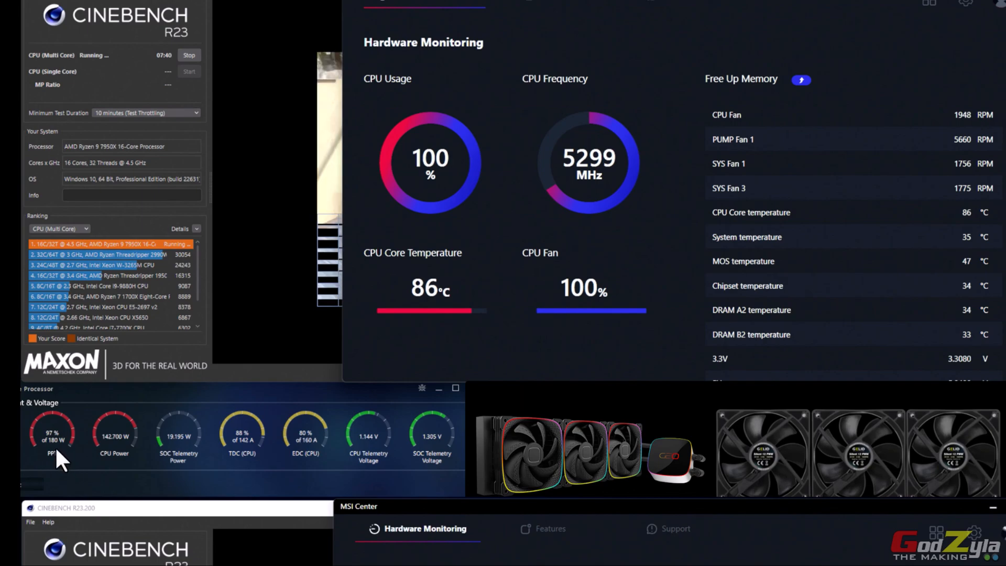
{"action": "mouse_move", "coordinate": [289, 472]}
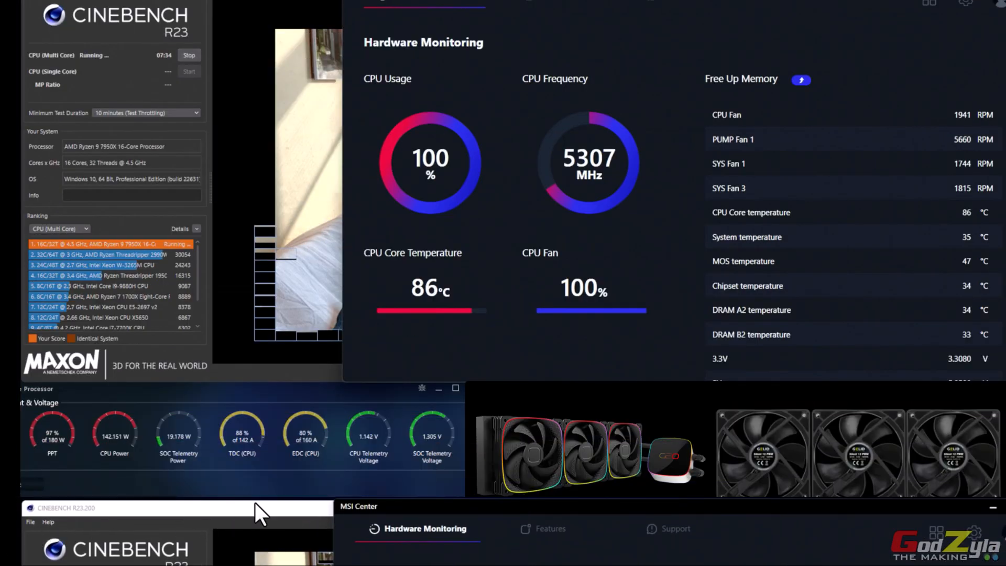
{"action": "mouse_move", "coordinate": [827, 446]}
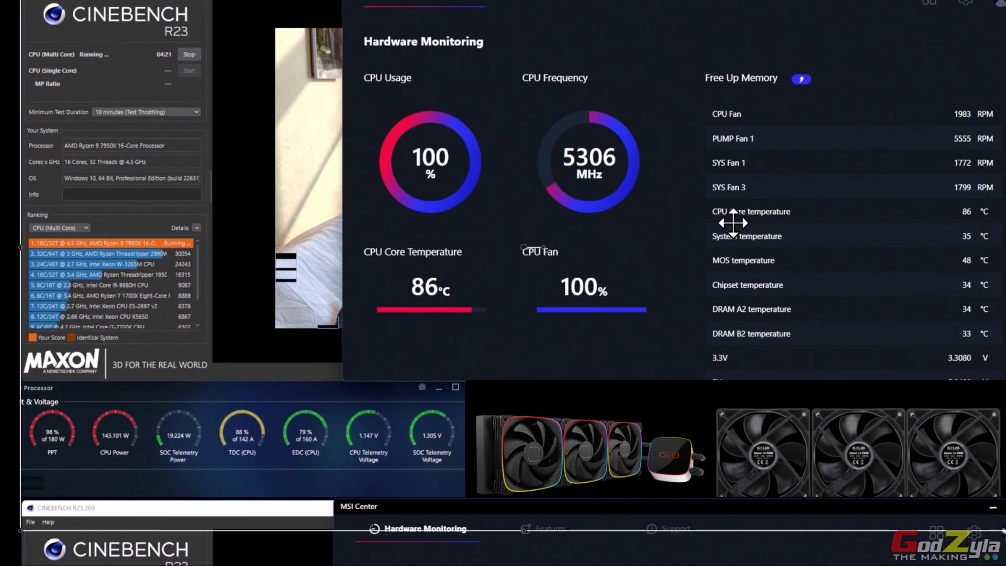
{"action": "mouse_move", "coordinate": [717, 269]}
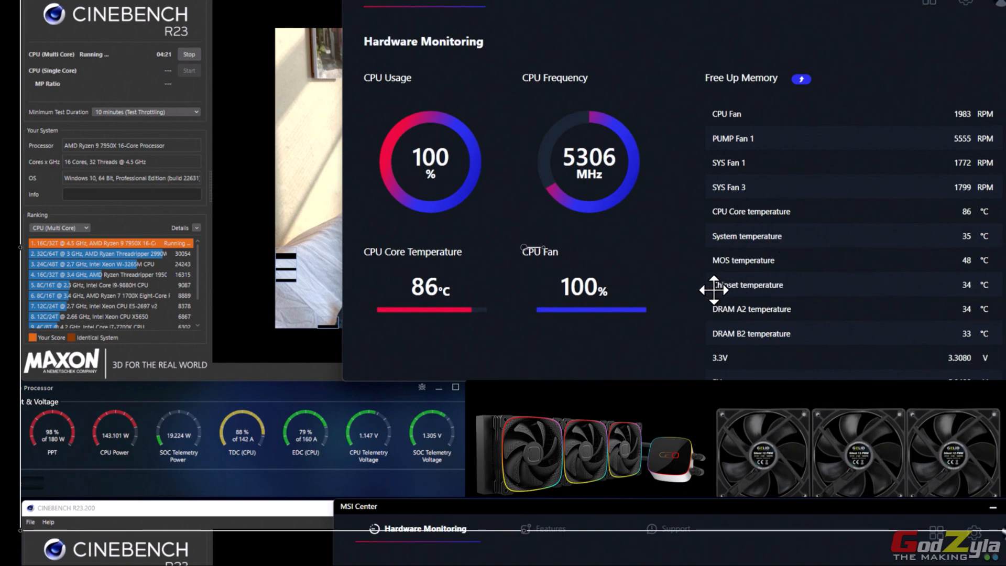
{"action": "mouse_move", "coordinate": [741, 329]}
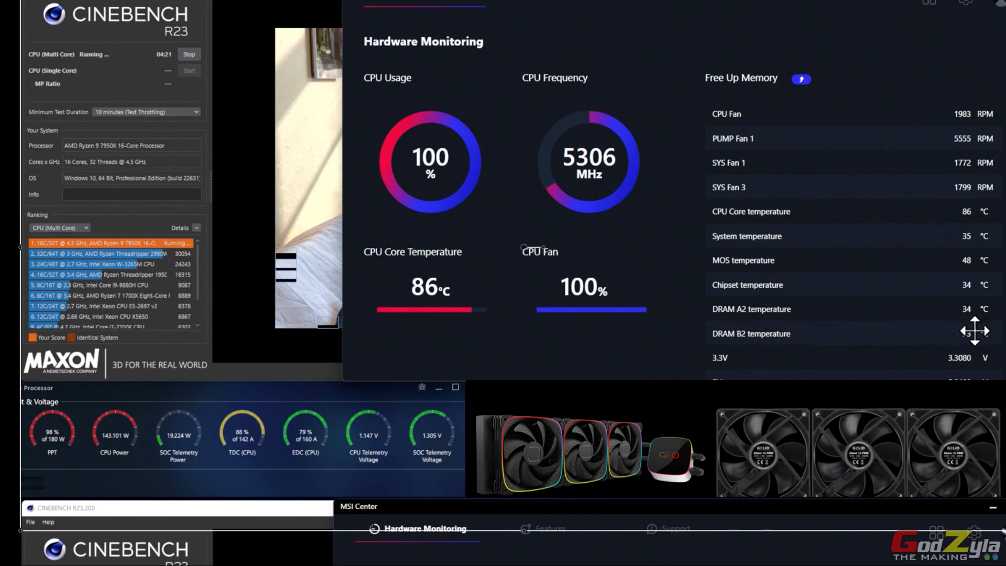
{"action": "mouse_move", "coordinate": [620, 256]}
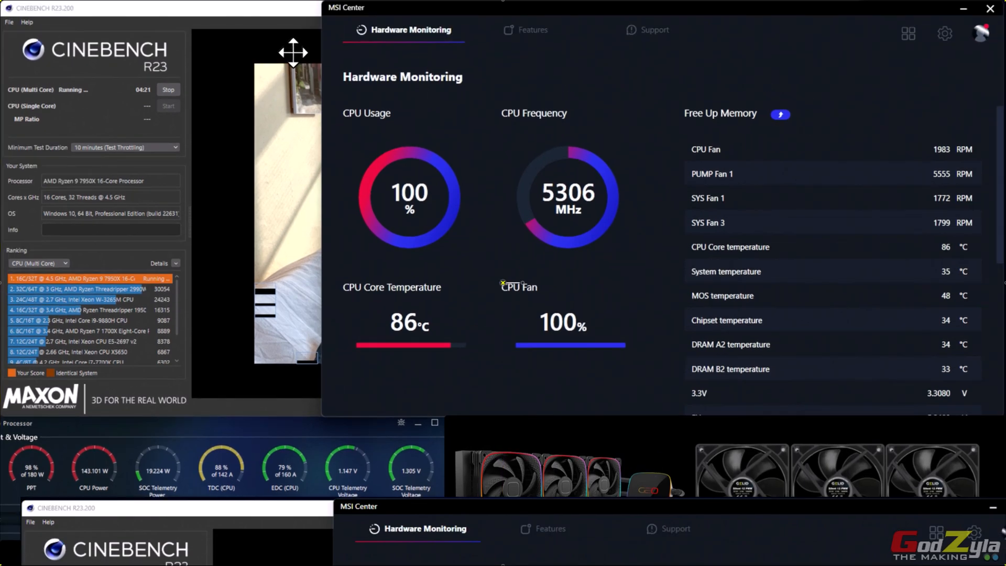
{"action": "left_click_drag", "start_coordinate": [292, 51], "coordinate": [539, 72]}
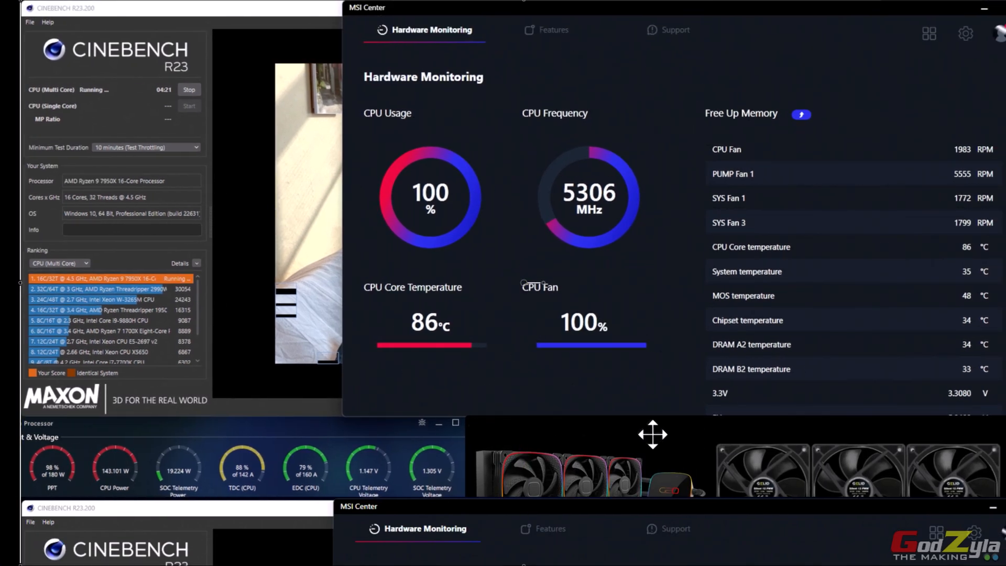
{"action": "mouse_move", "coordinate": [777, 467]}
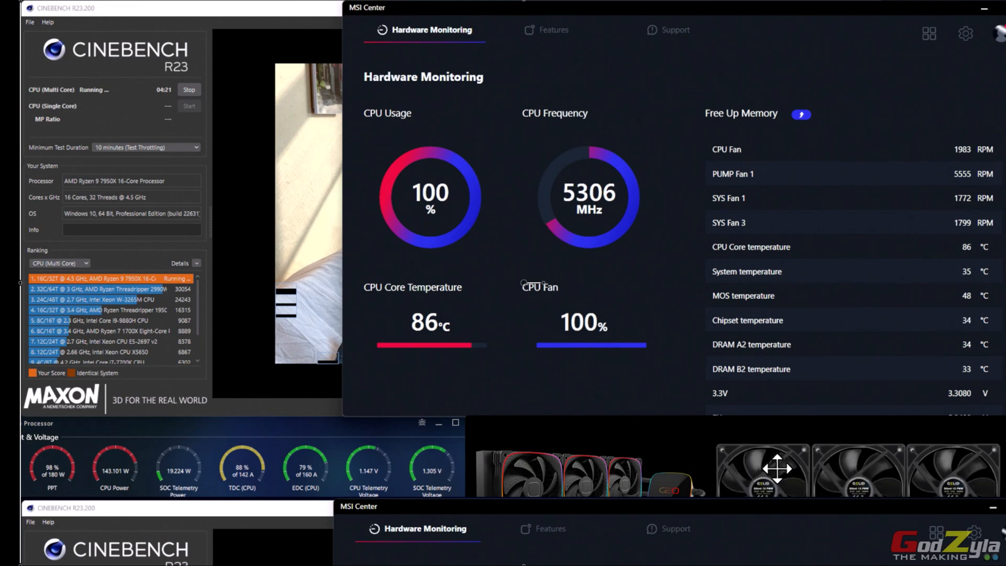
{"action": "mouse_move", "coordinate": [774, 469]}
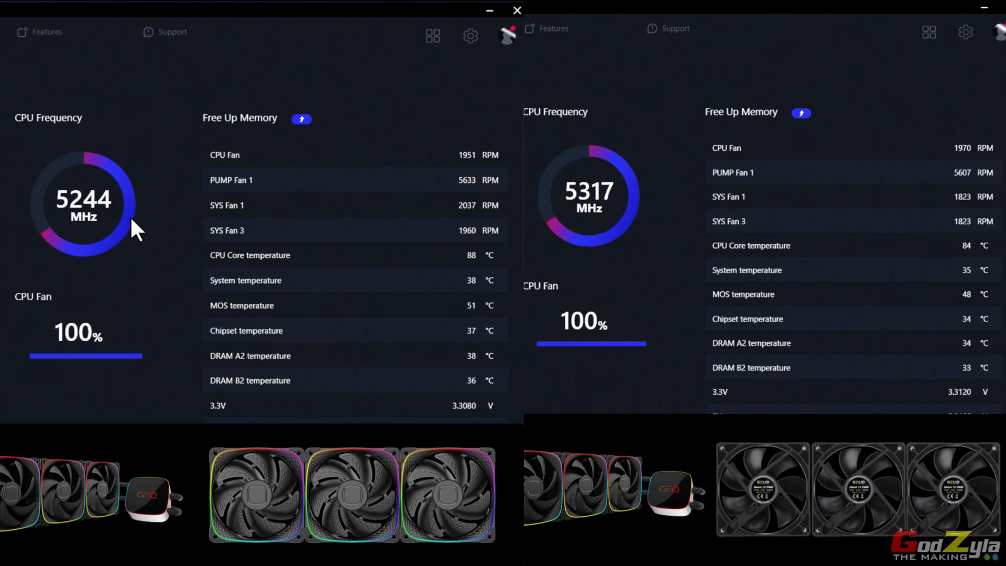
{"action": "mouse_move", "coordinate": [86, 225]}
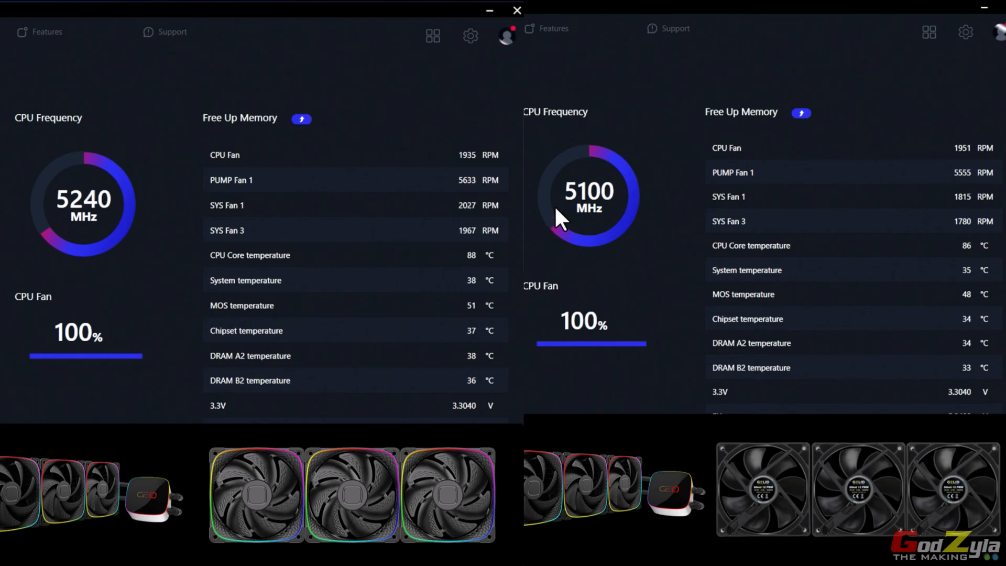
{"action": "mouse_move", "coordinate": [532, 292]}
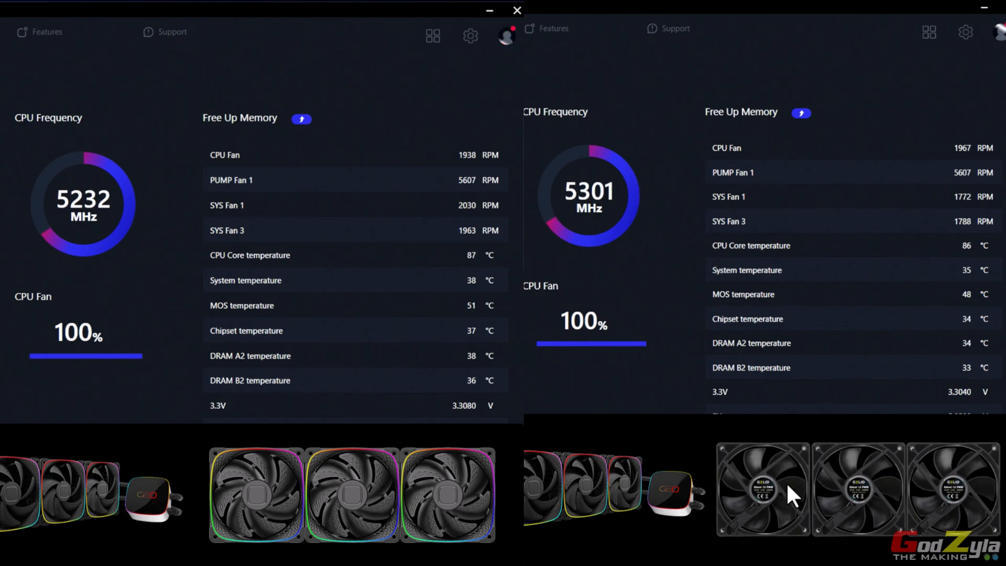
{"action": "mouse_move", "coordinate": [870, 260]}
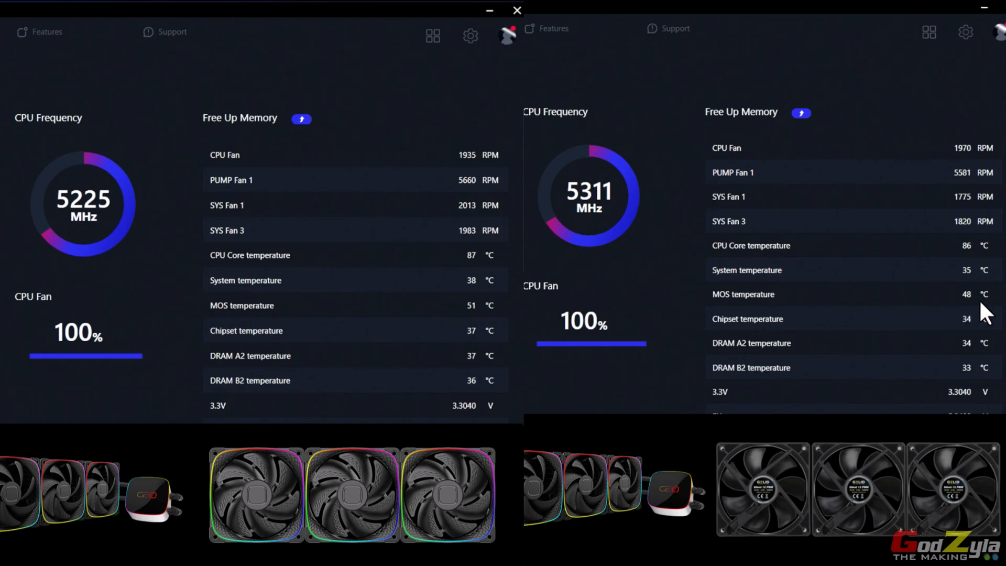
{"action": "mouse_move", "coordinate": [478, 315]}
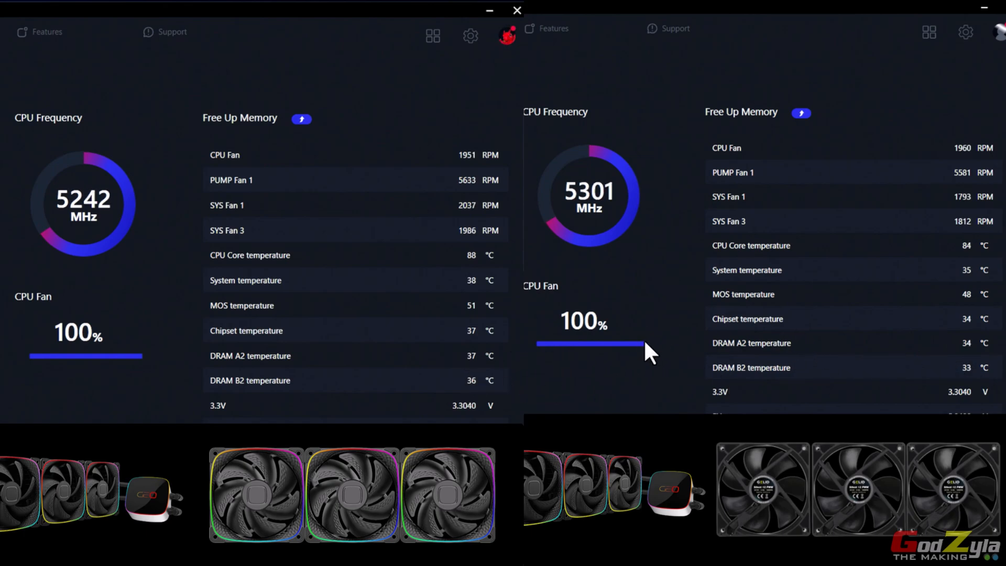
{"action": "mouse_move", "coordinate": [726, 497]}
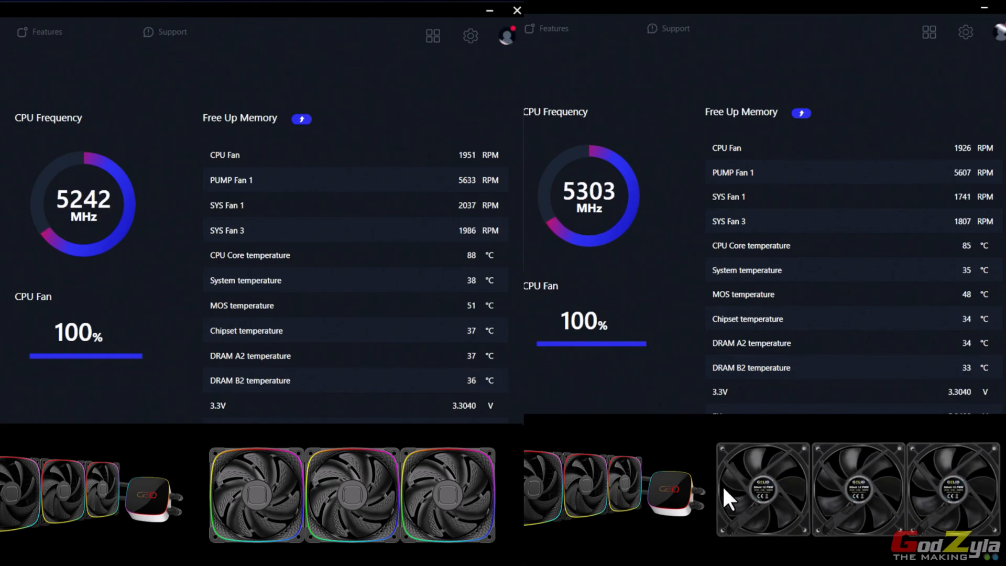